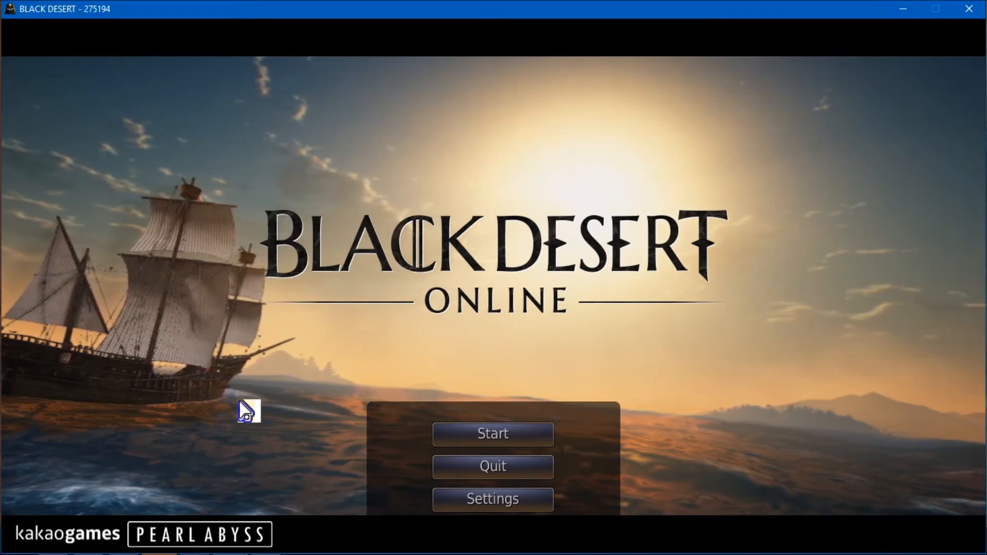
Switch to File Explorer and open the Black Desert folder inside Documents.
key("alt+tab")
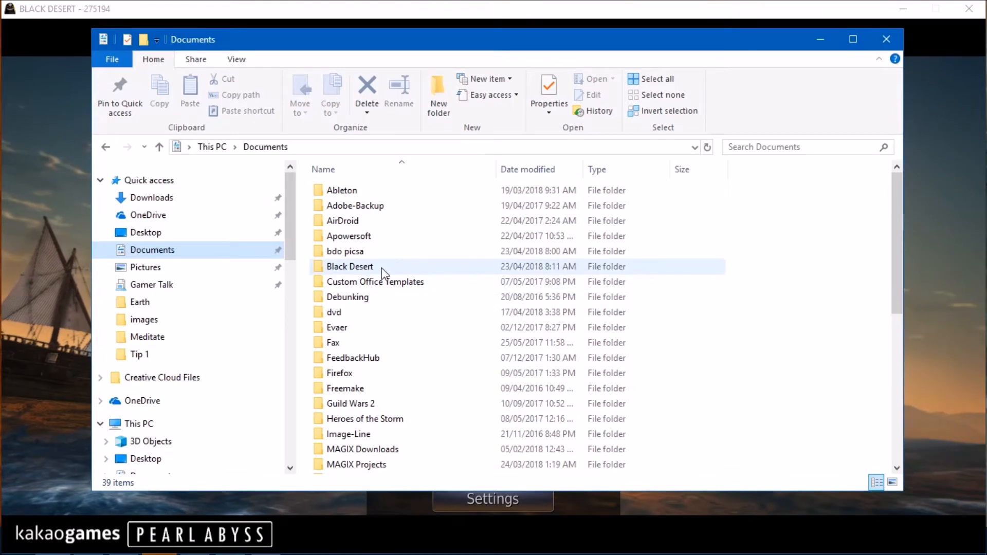
left_click(349, 266)
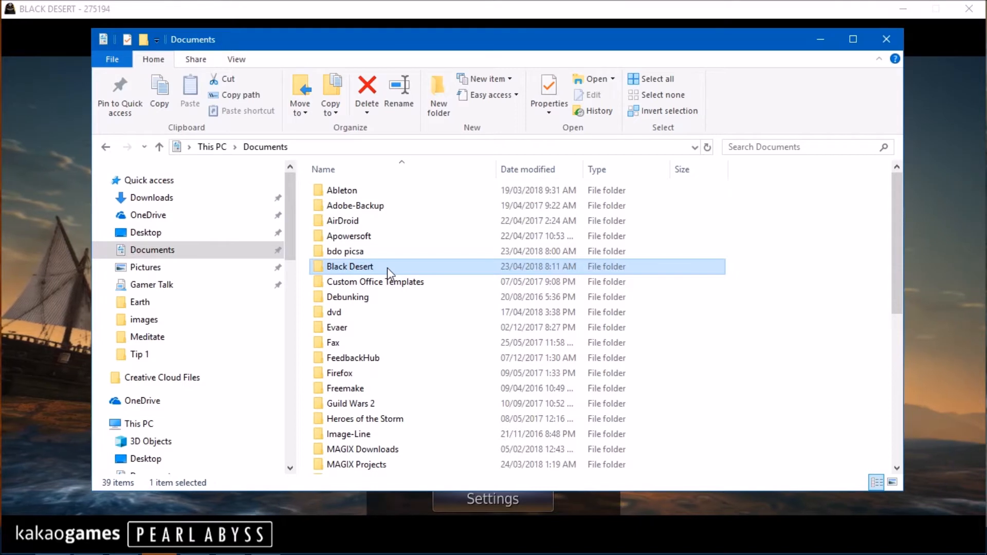
double_click(350, 266)
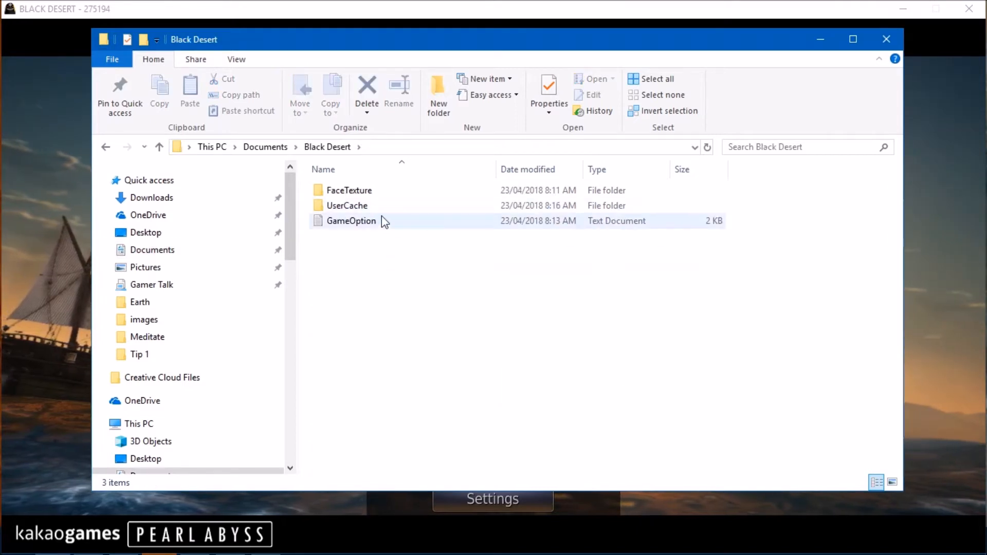
mouse_move(389, 206)
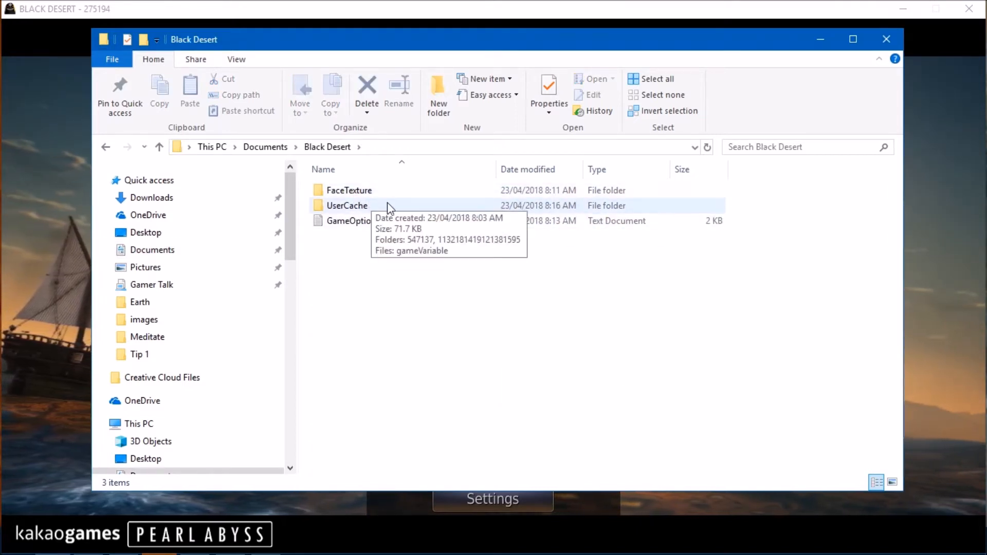
mouse_move(114, 142)
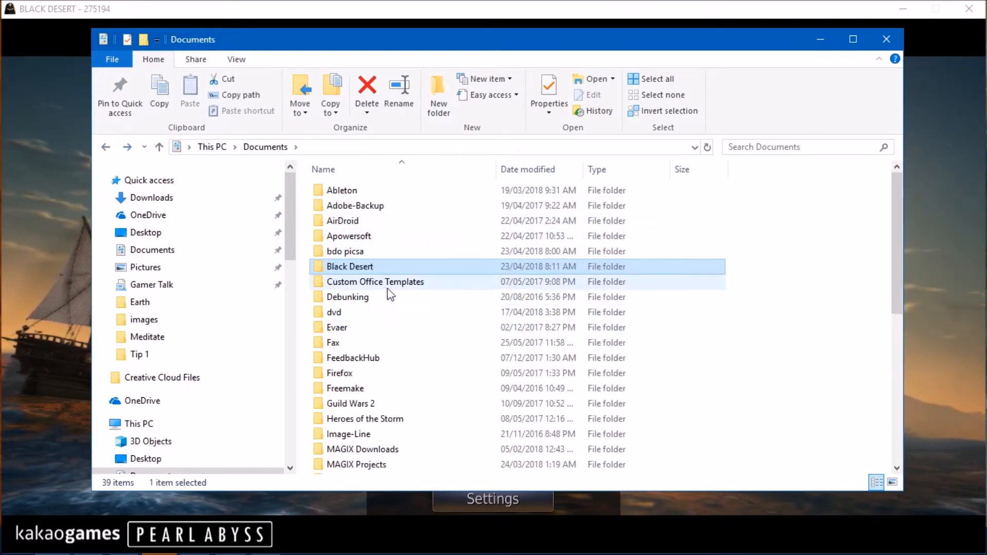
mouse_move(365, 256)
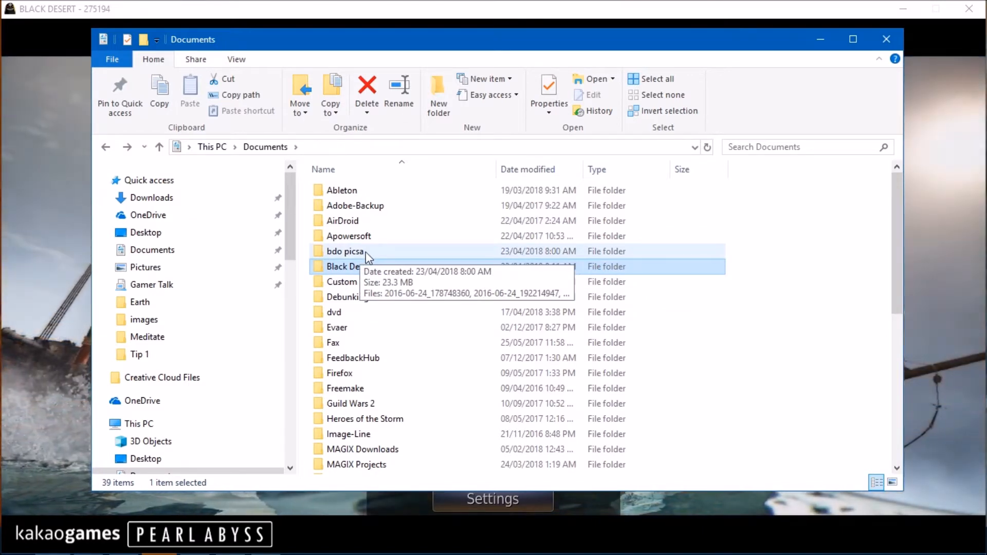
mouse_move(402, 270)
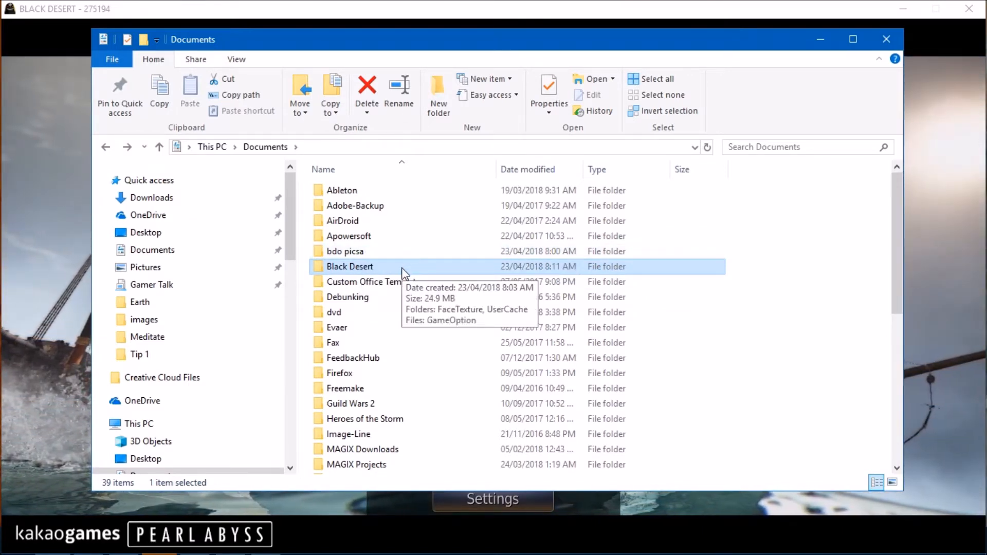
mouse_move(407, 271)
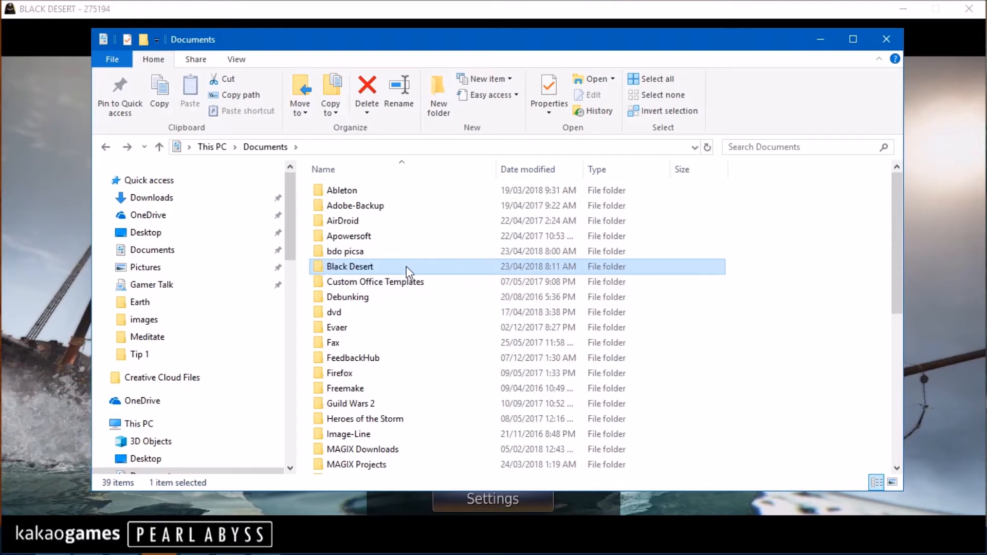
mouse_move(412, 268)
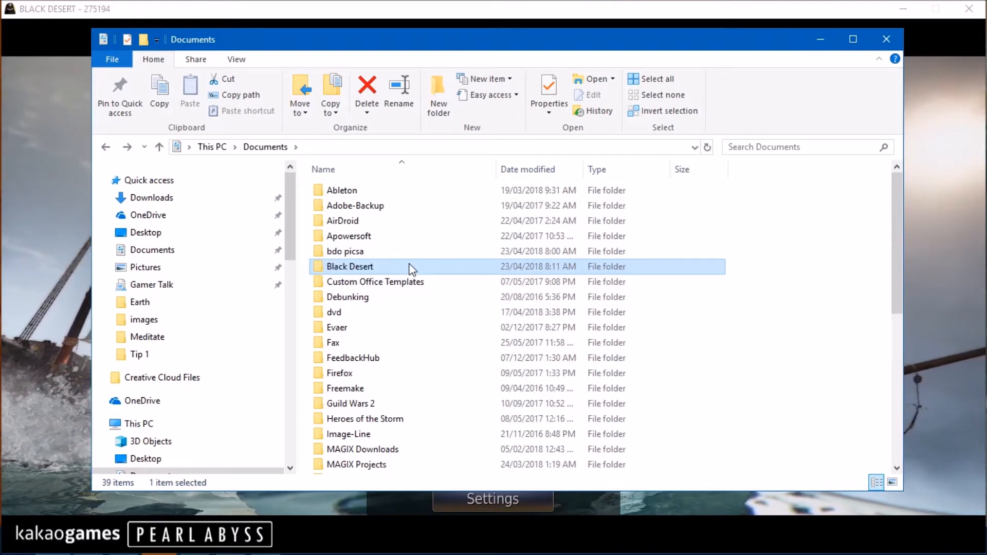
mouse_move(410, 268)
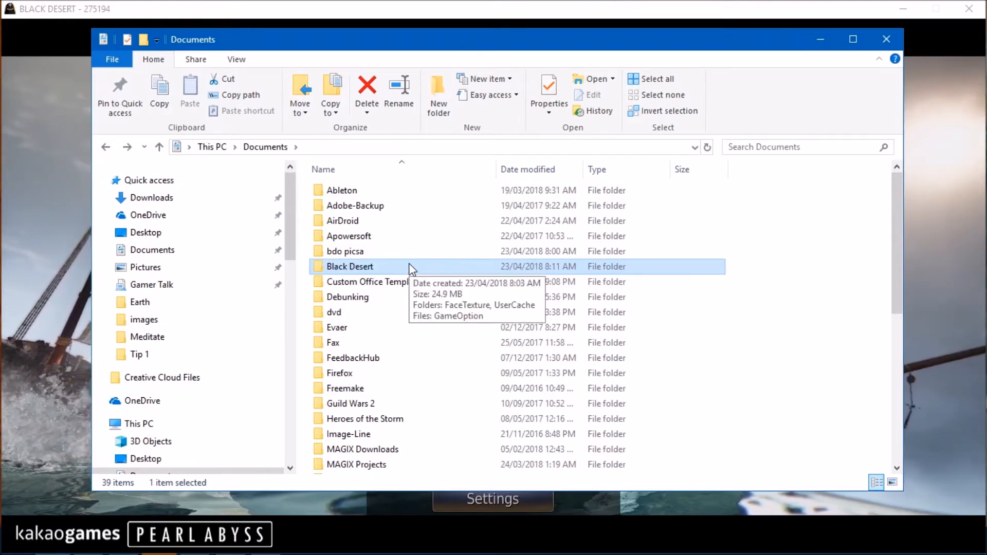
mouse_move(771, 58)
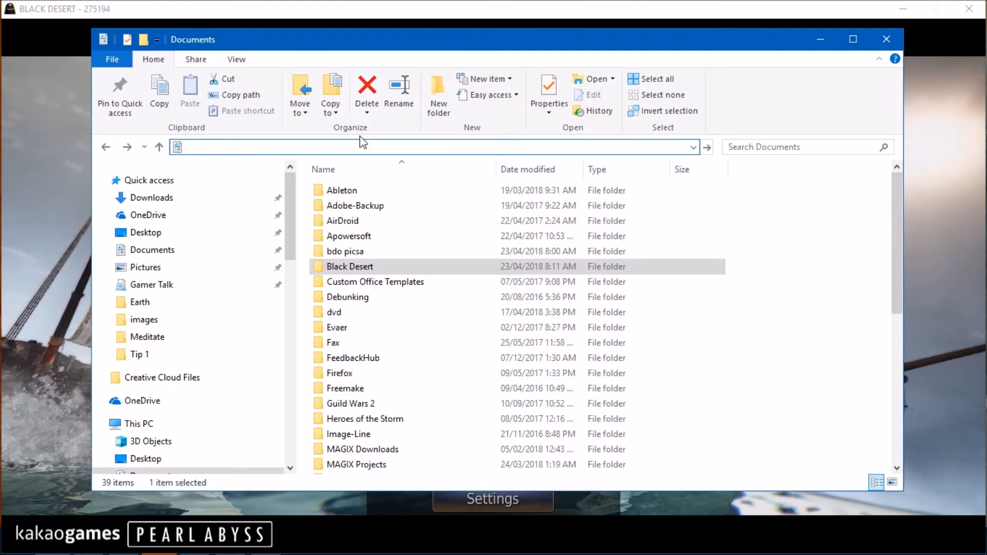
Navigate to %appdata% via the address bar, then go up to the AppData folder.
type("%")
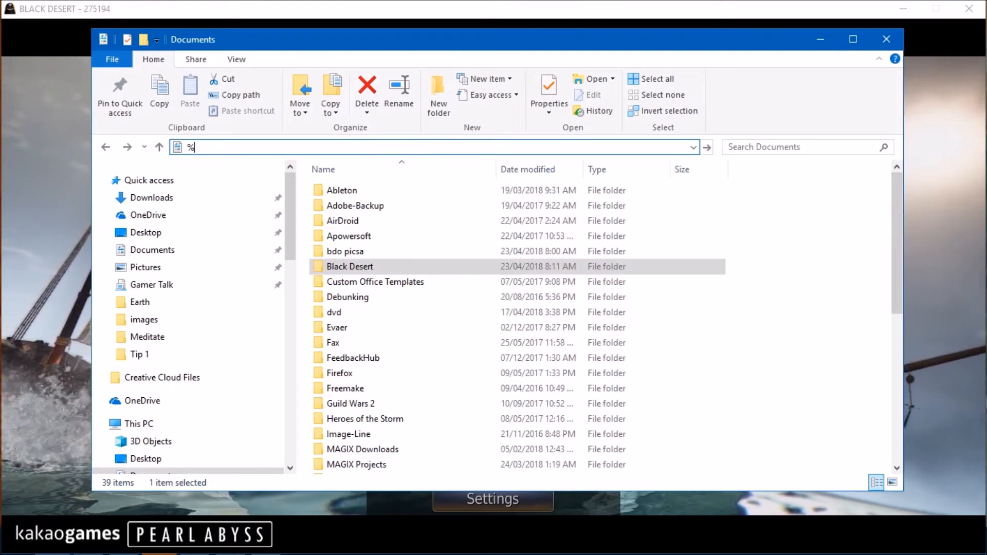
type("app")
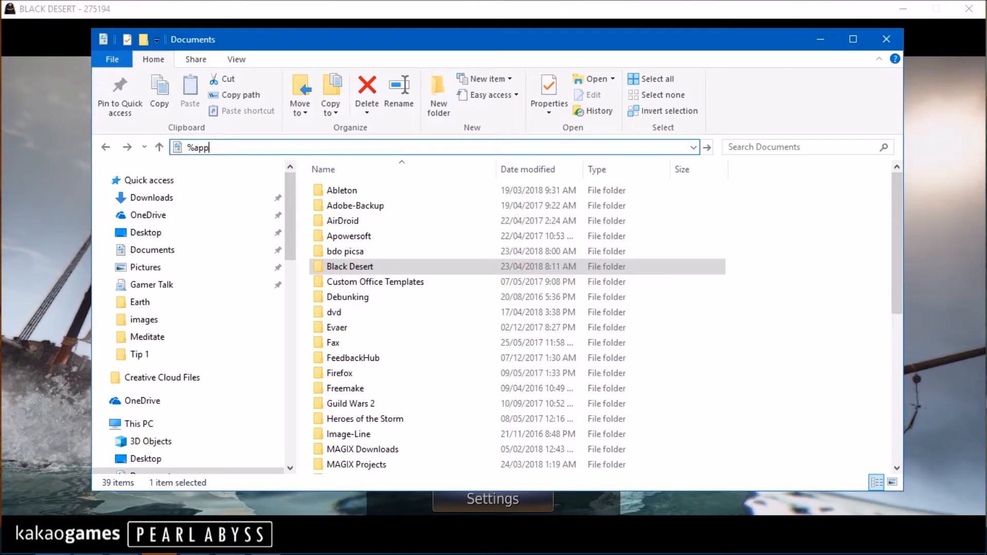
type("data%")
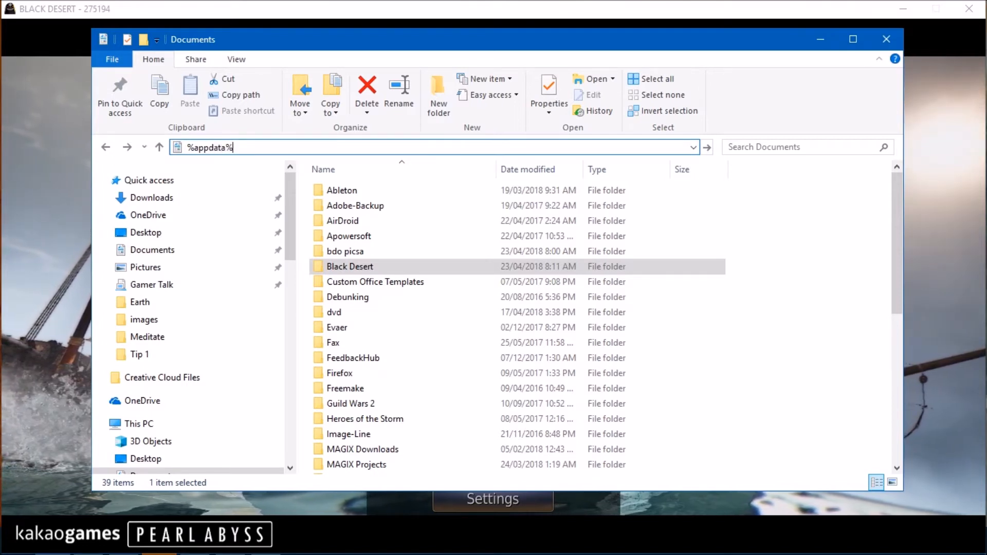
key("Enter")
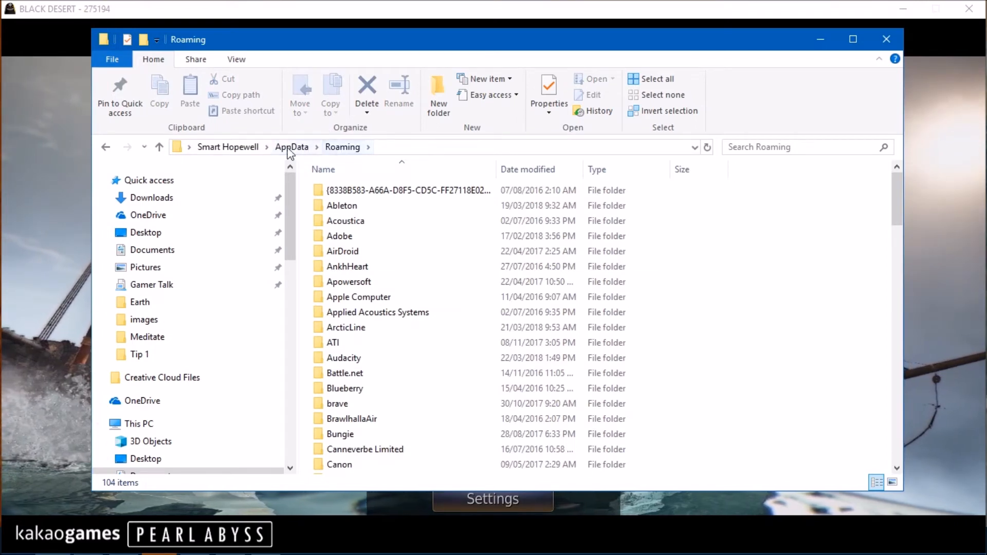
left_click(291, 147)
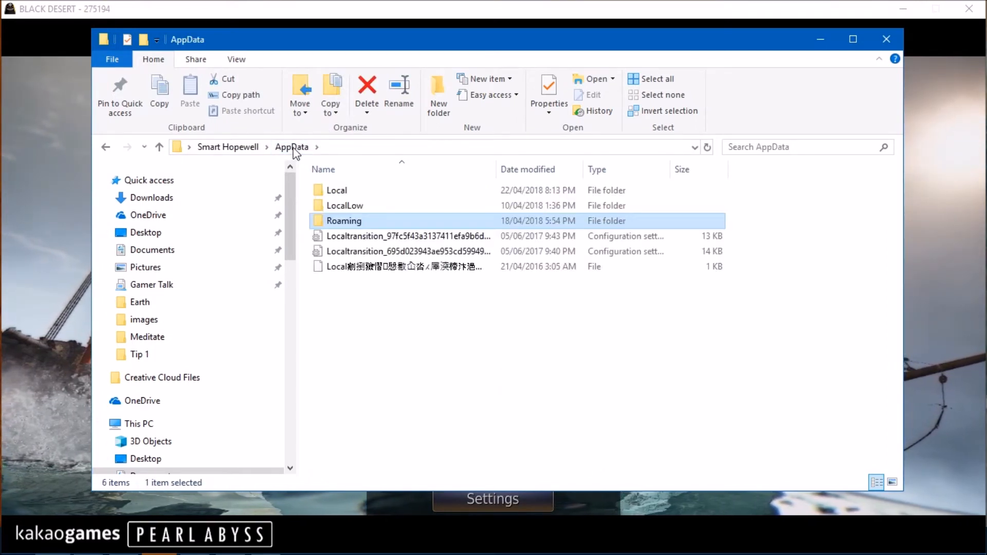
Browse Local with its BlackDesertOnline folder, step back, then open the Roaming folder.
double_click(335, 191)
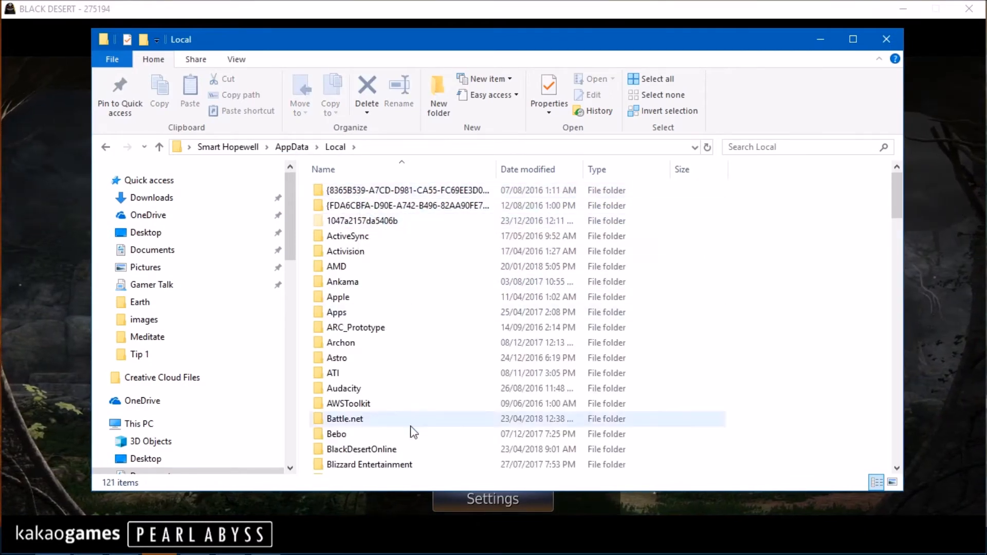
left_click(362, 449)
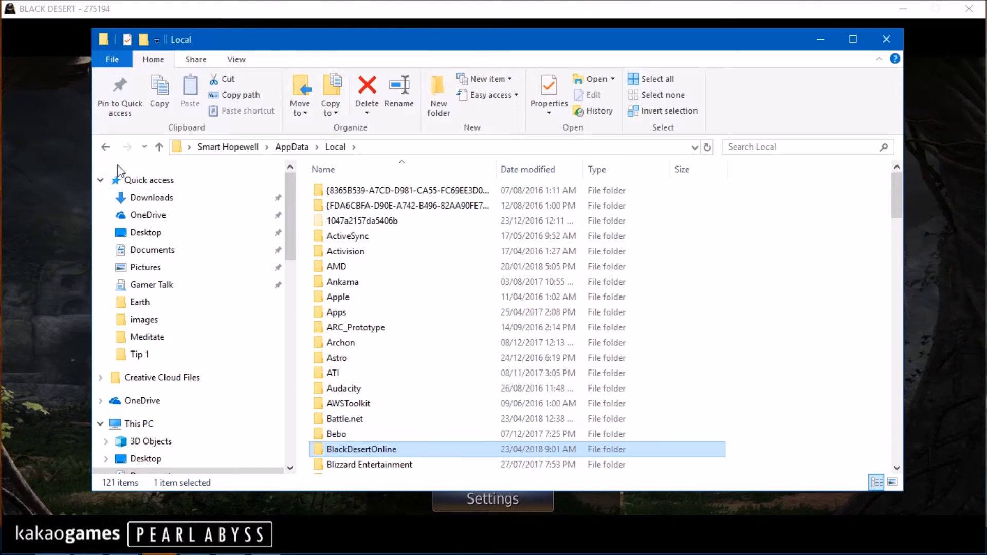
left_click(292, 146)
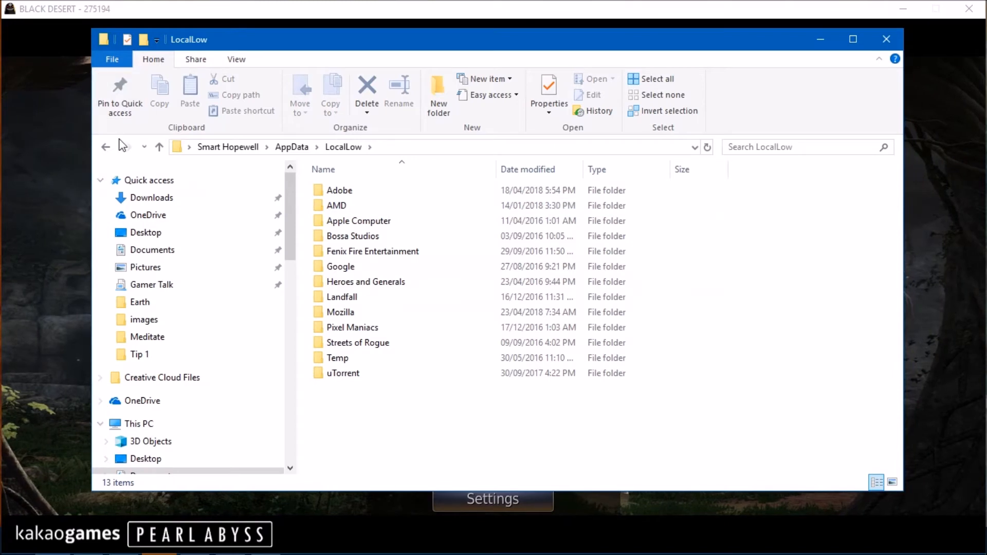
left_click(344, 147)
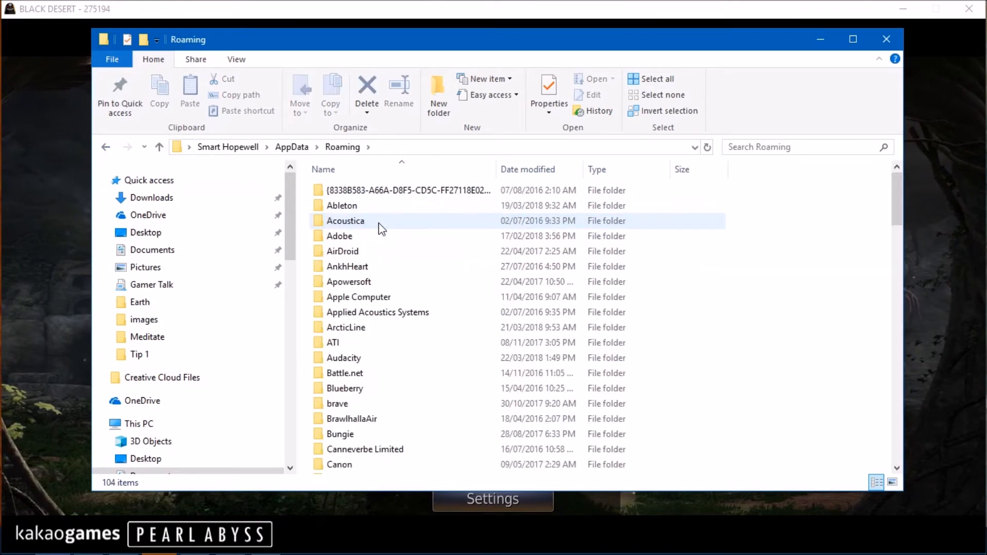
scroll("down", 3)
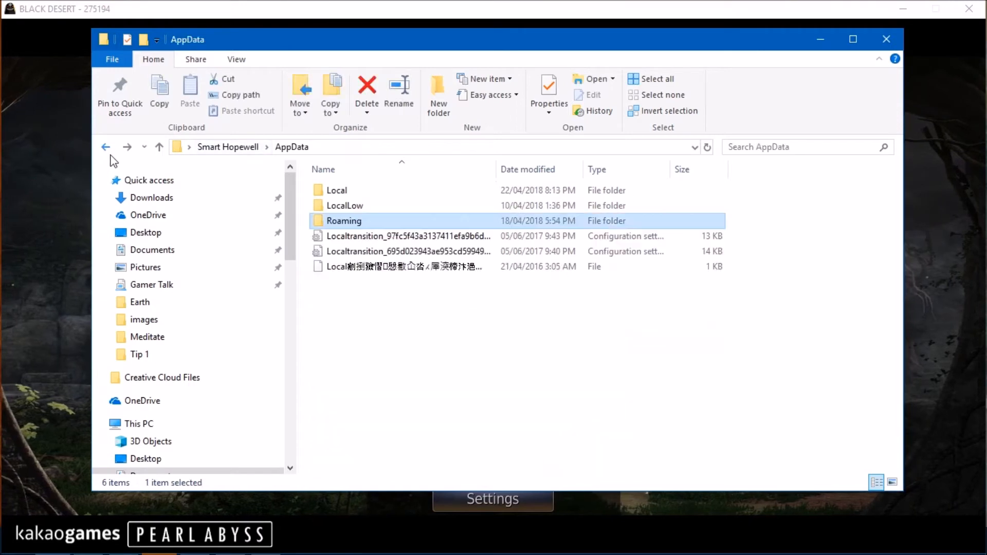
double_click(343, 220)
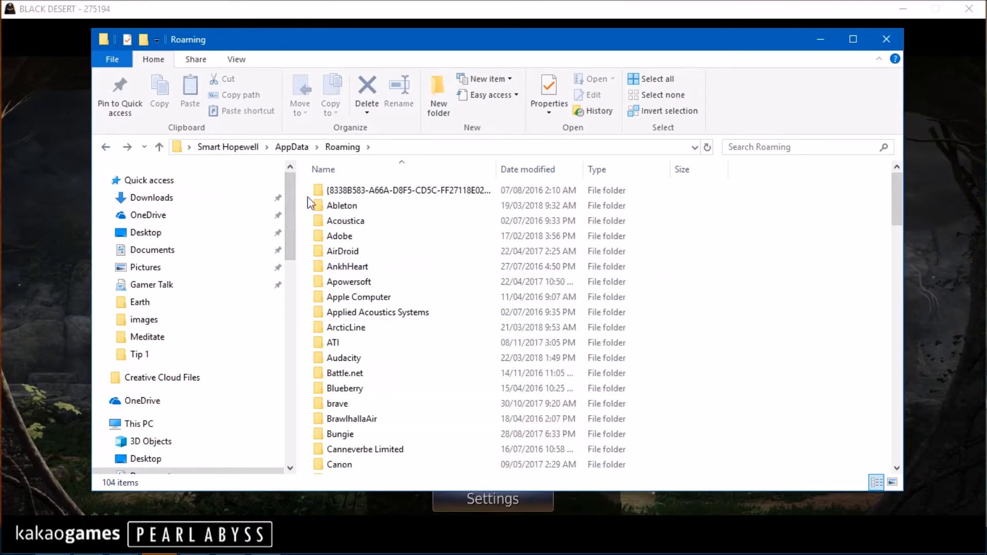
Return to the AppData folder and refresh its contents from the context menu.
left_click(152, 250)
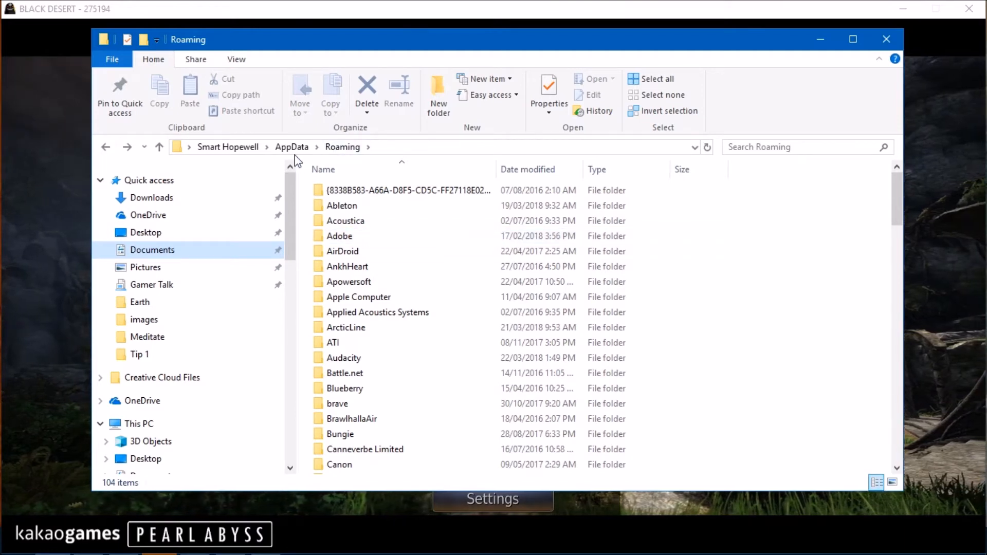
left_click(292, 146)
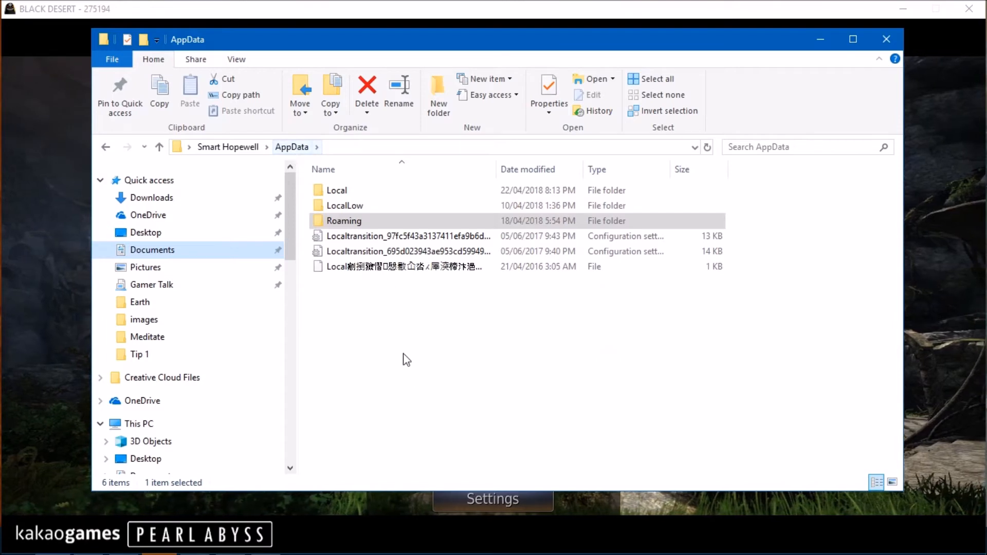
right_click(407, 360)
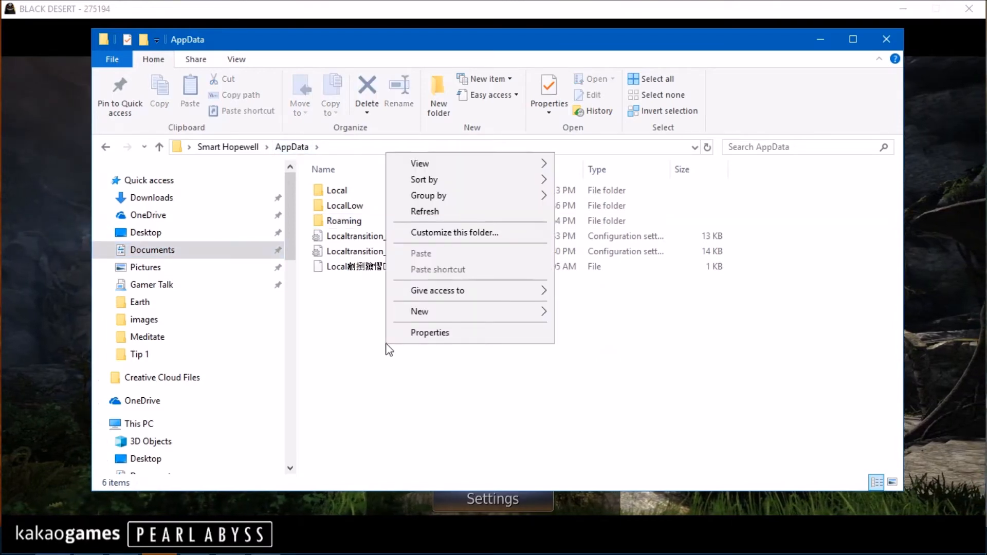
left_click(430, 333)
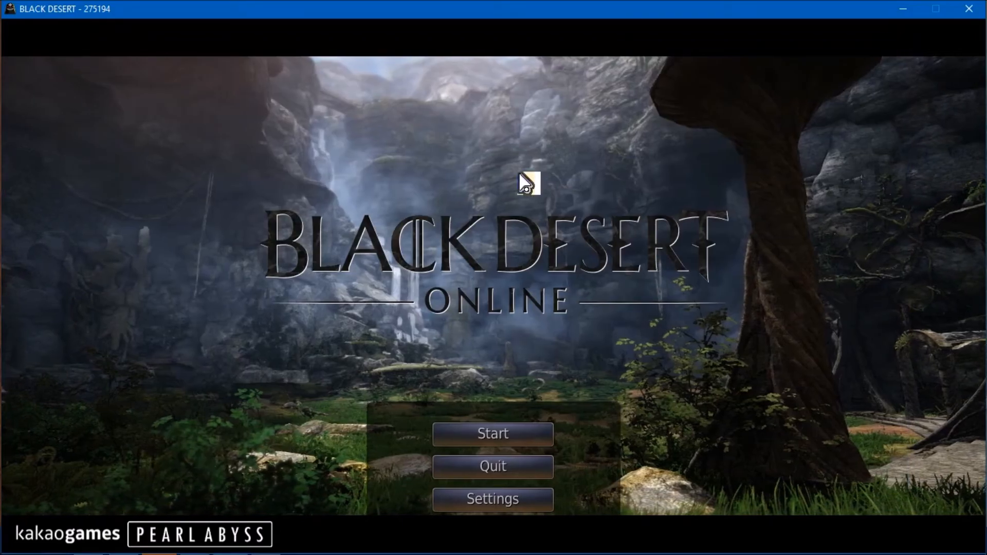
Open the game settings to the Performance Settings Optimization page.
left_click(492, 500)
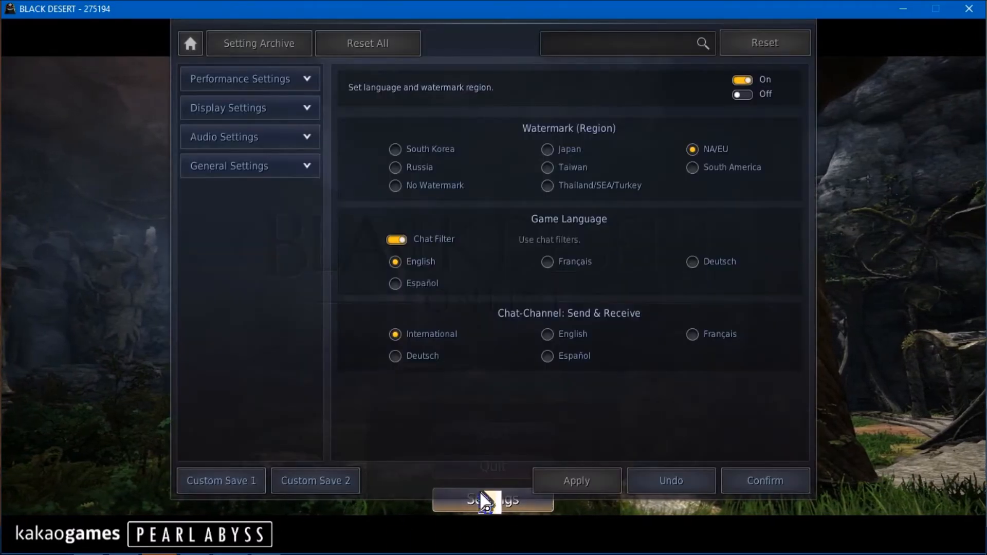
mouse_move(255, 125)
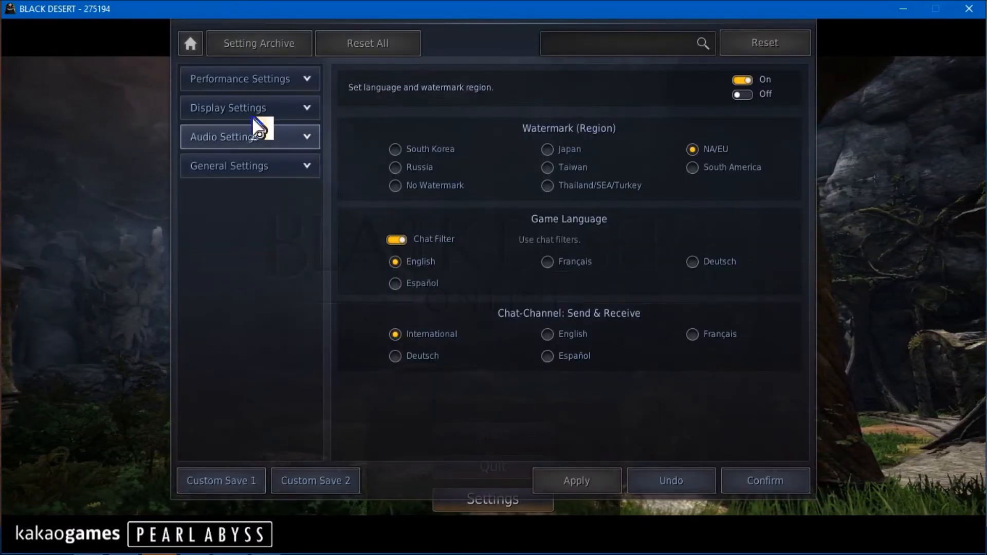
left_click(250, 78)
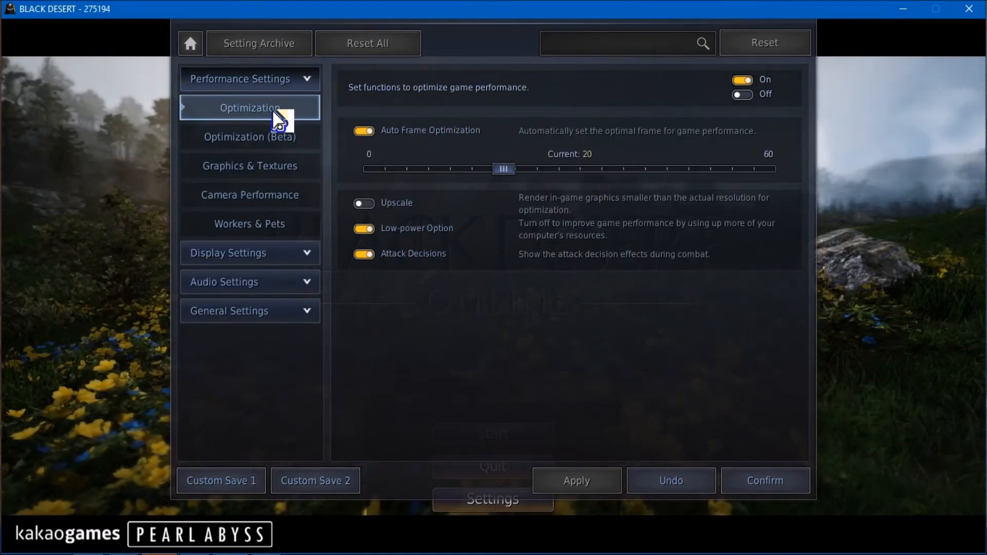
mouse_move(376, 138)
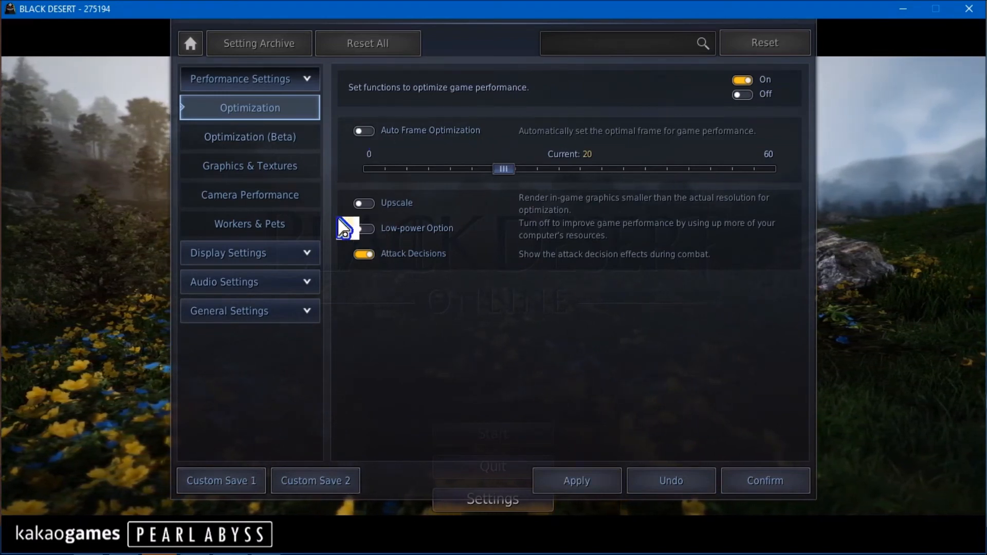
mouse_move(342, 292)
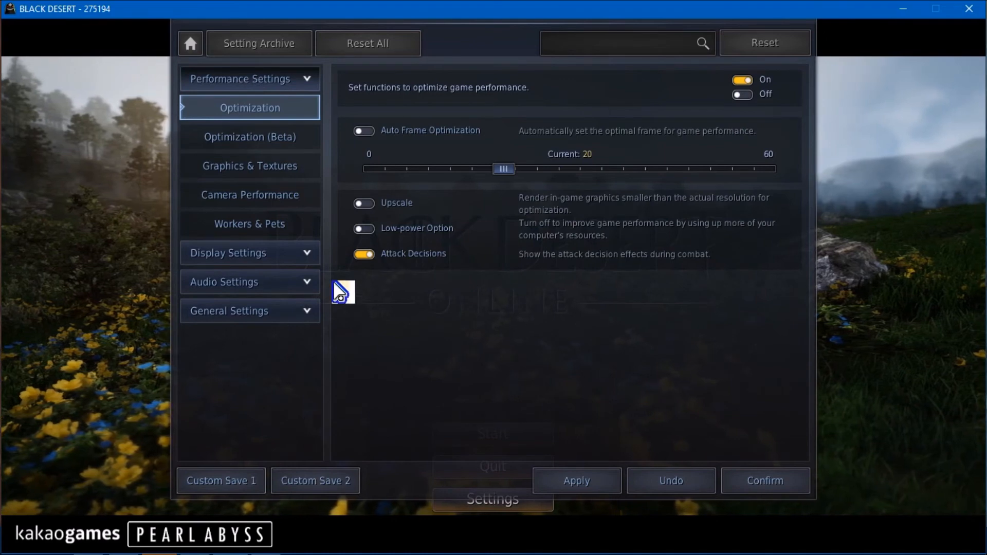
mouse_move(436, 148)
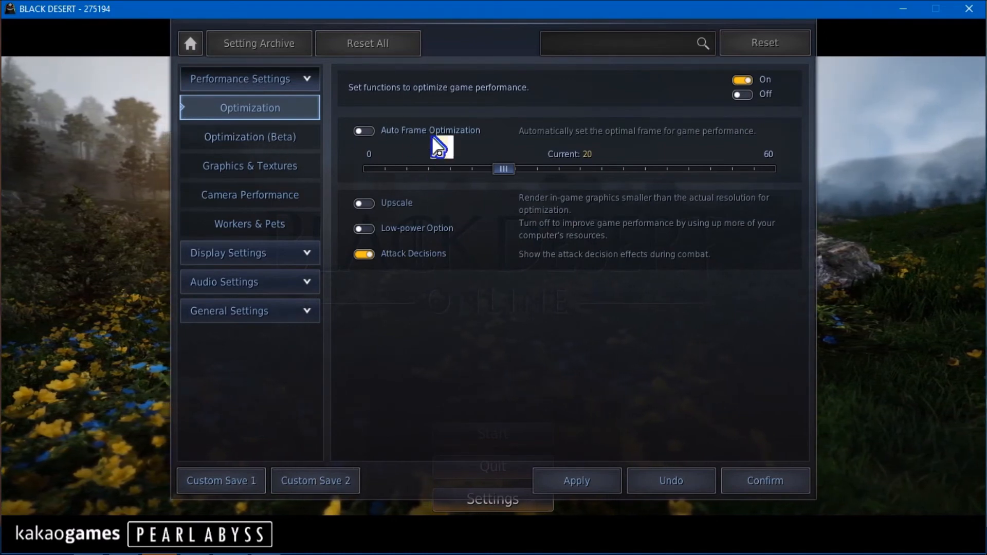
mouse_move(451, 155)
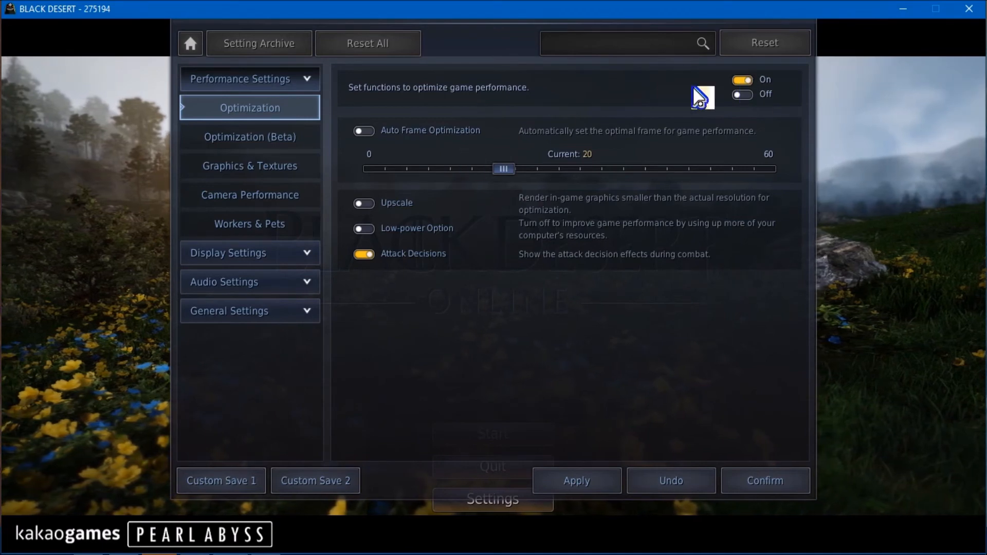
mouse_move(483, 157)
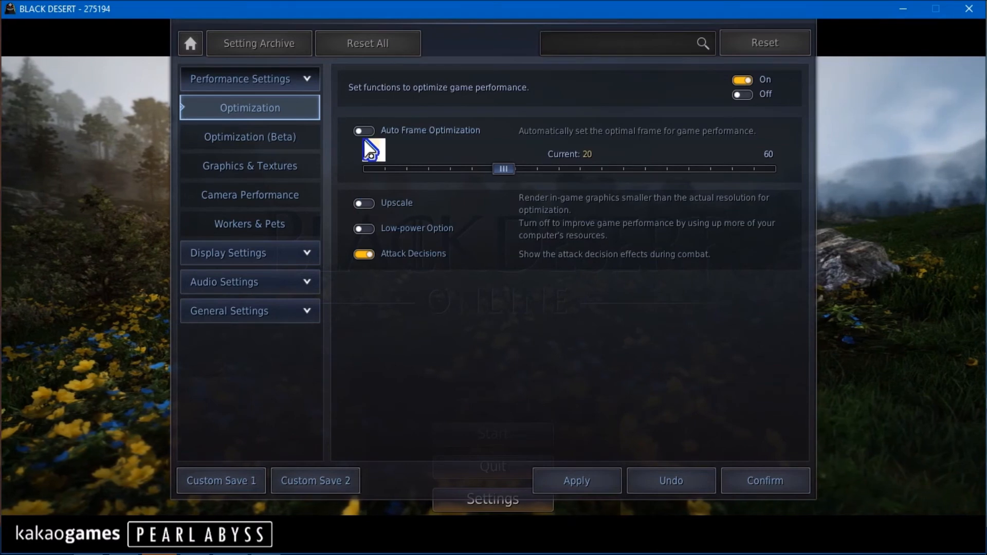
mouse_move(385, 176)
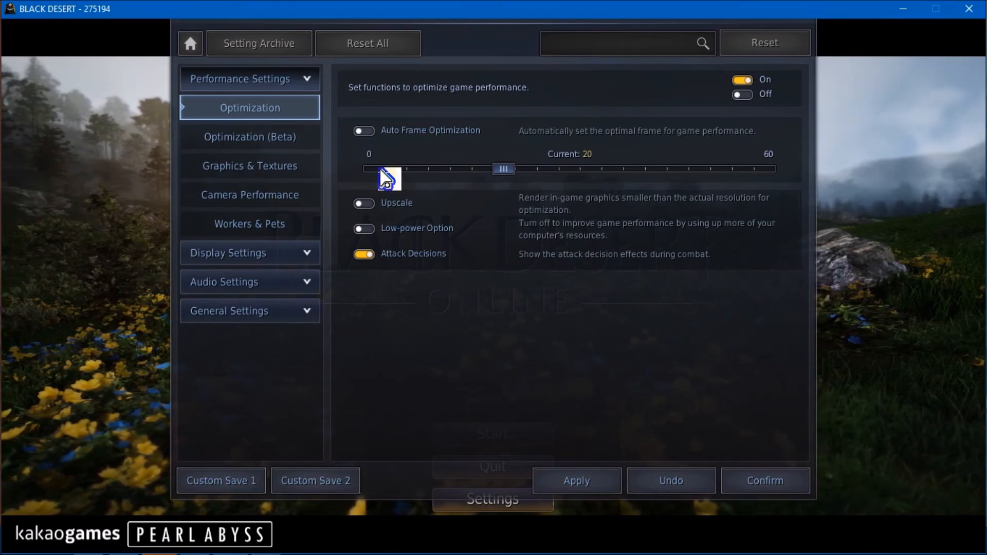
mouse_move(233, 149)
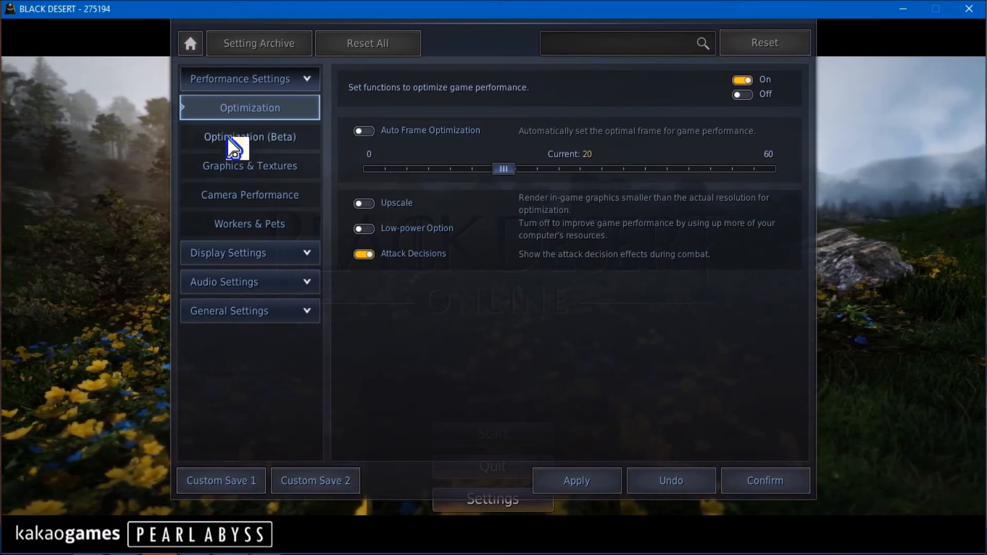
mouse_move(241, 152)
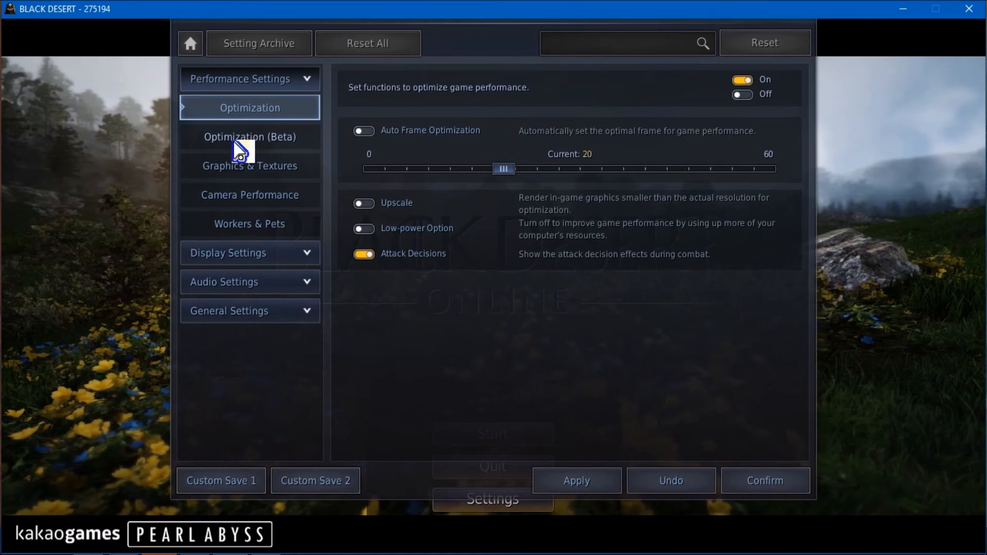
On Optimization (Beta), drag Effect Optimization fully to Prioritize Performance.
left_click(249, 135)
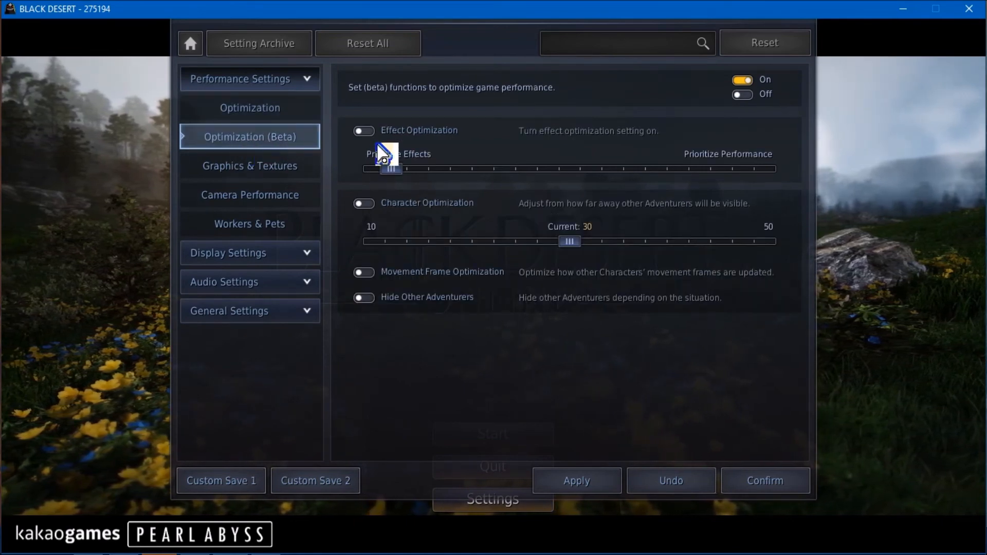
left_click_drag(391, 167, 762, 167)
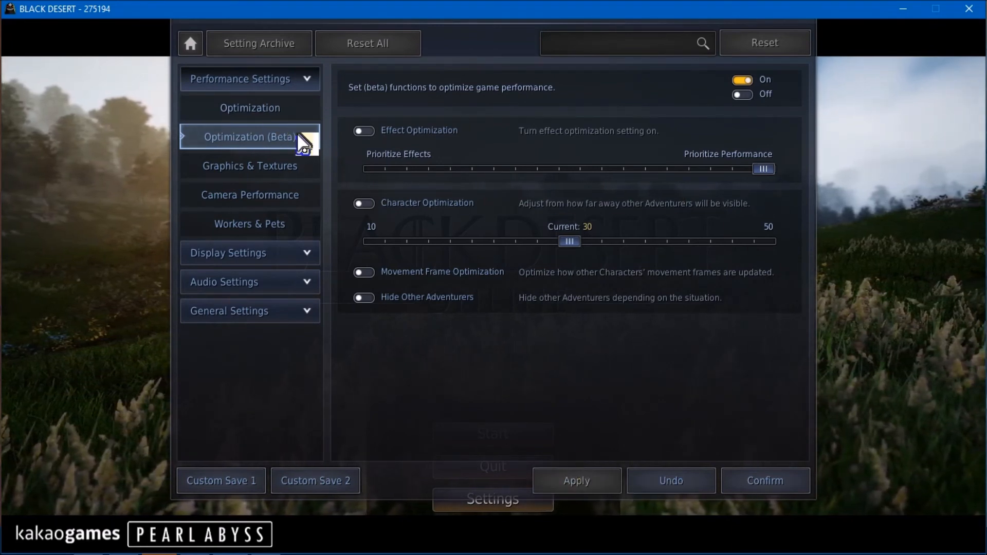
Review the Graphics & Textures page, keeping Texture Quality Low and Graphics Very Low.
left_click(250, 165)
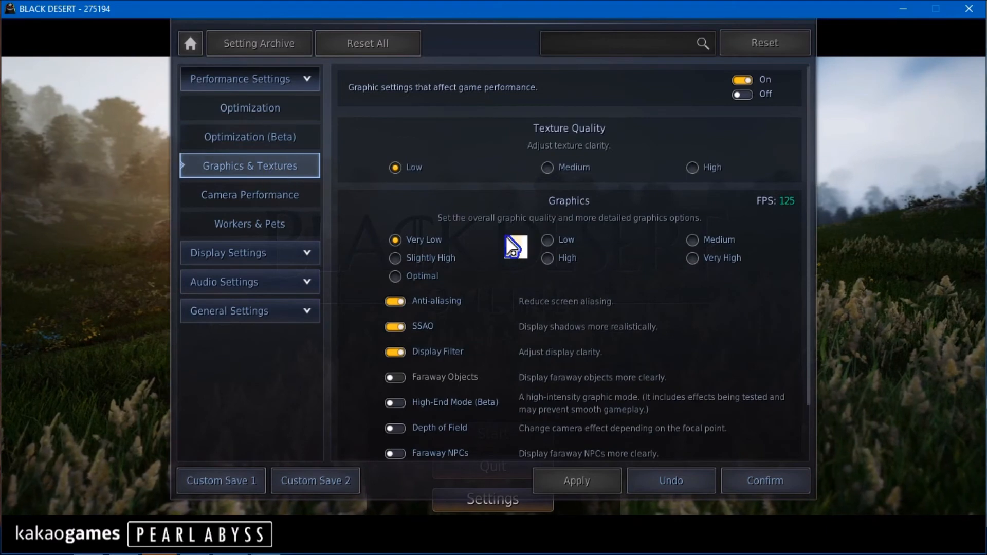
mouse_move(426, 263)
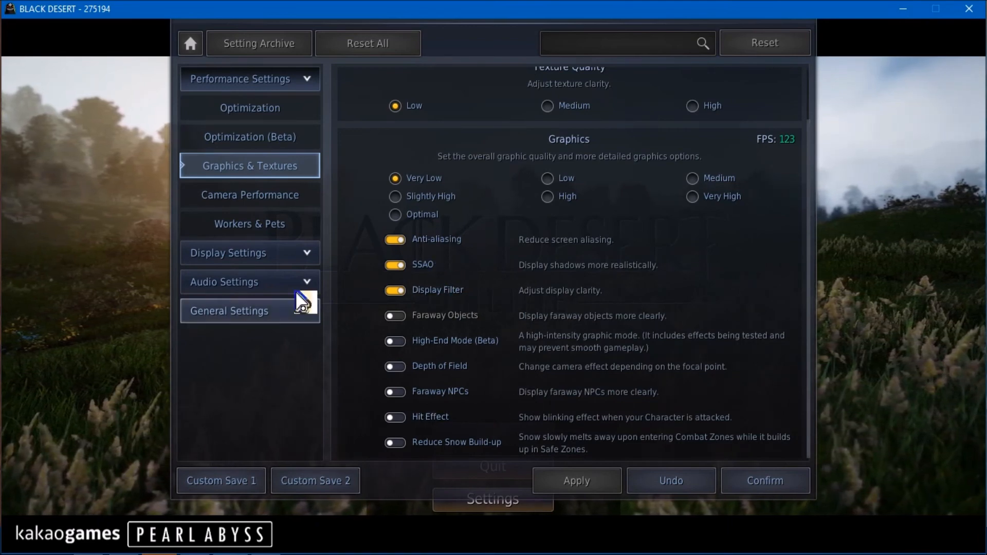
mouse_move(501, 442)
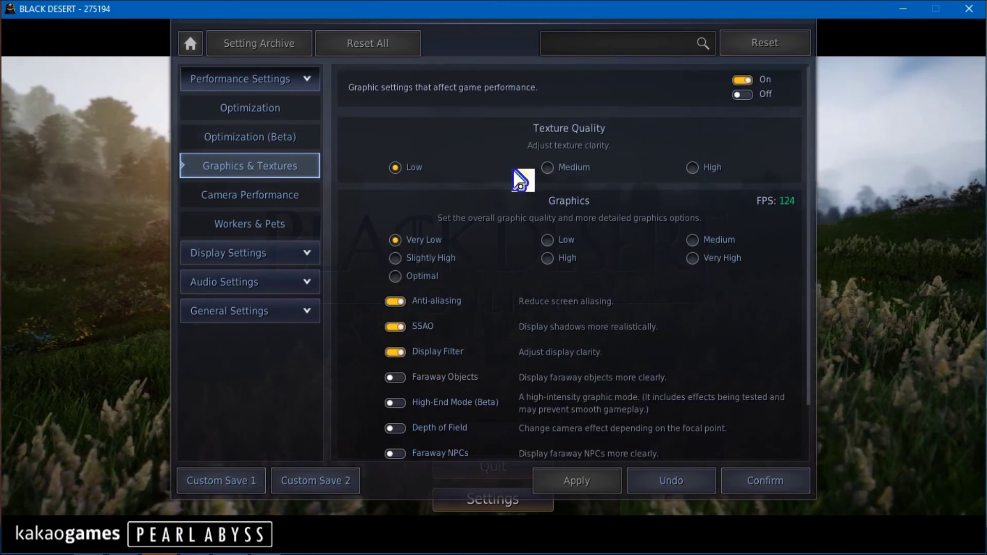
mouse_move(714, 173)
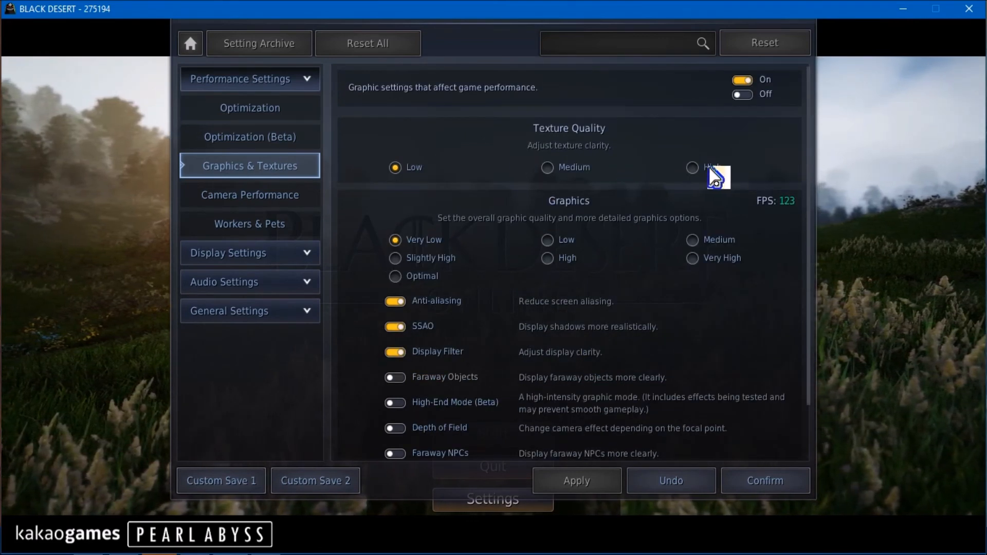
mouse_move(436, 173)
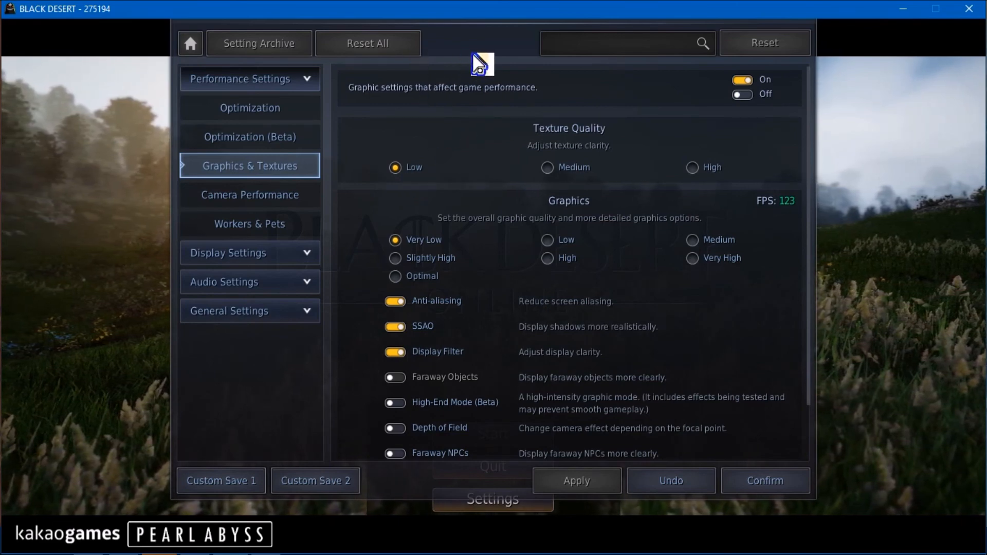
mouse_move(563, 183)
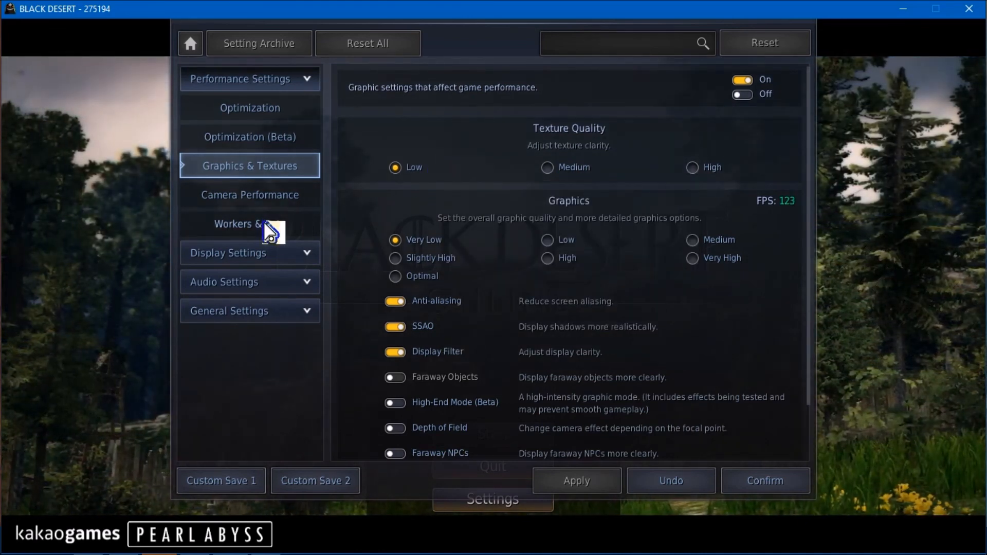
scroll("down", 3)
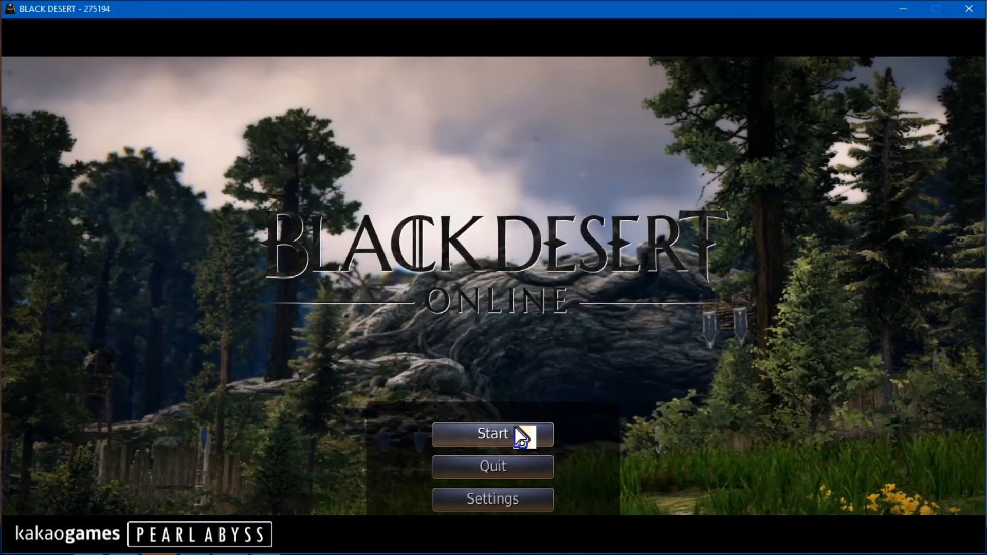
mouse_move(496, 261)
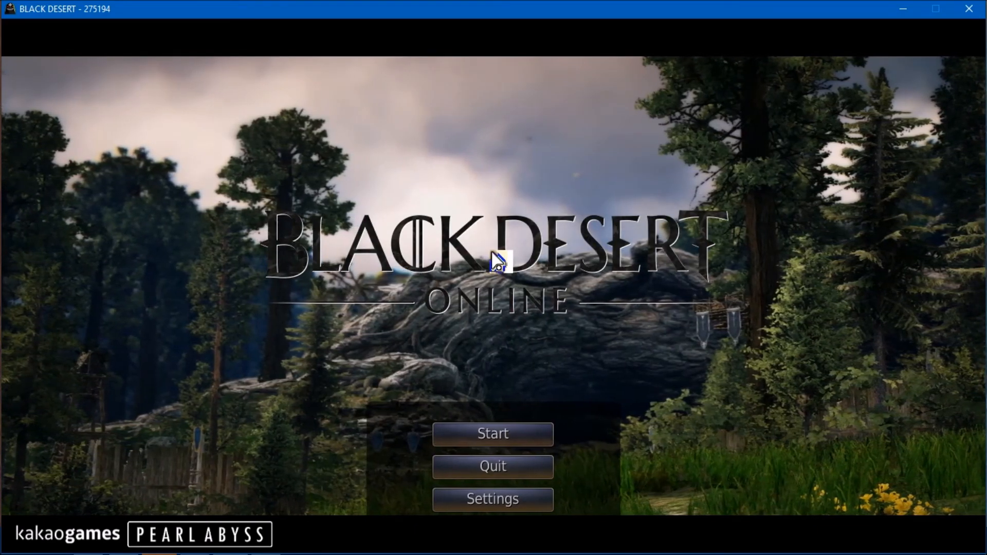